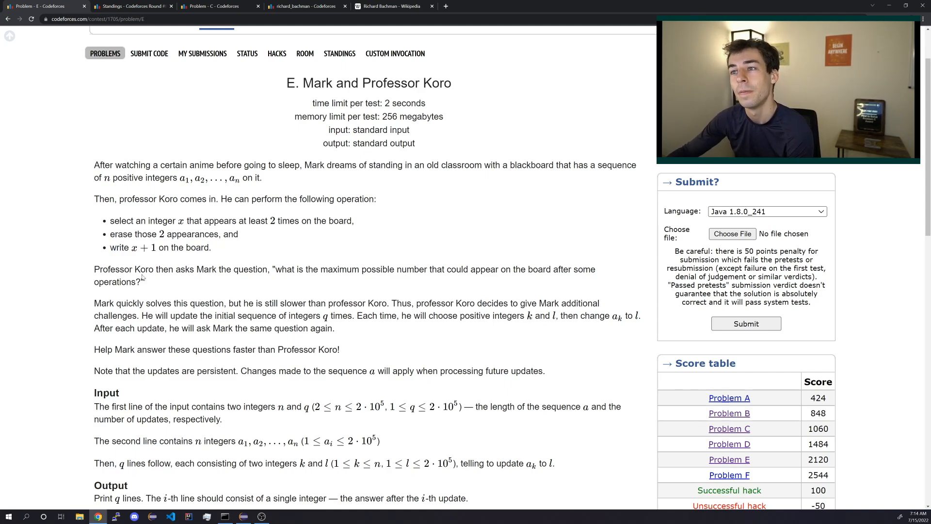
Step: Write E.java's main to build the segment tree, process queries, and print st.rightmost1()
left_click_drag(157, 269, 142, 282)
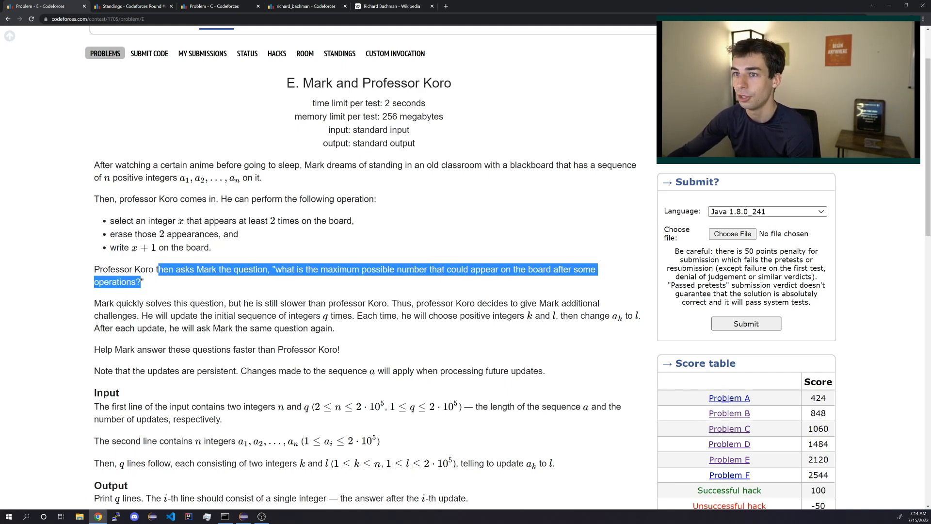
scroll("down", 3)
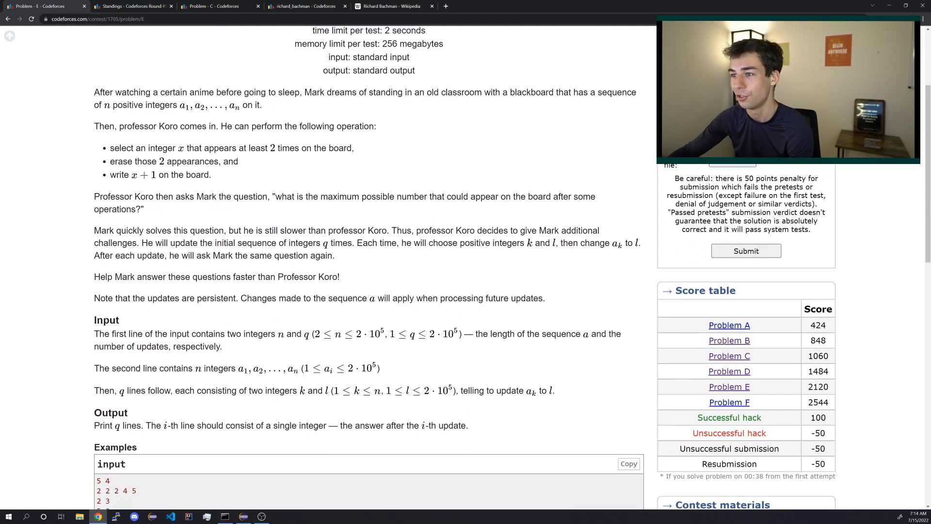
scroll("down", 3)
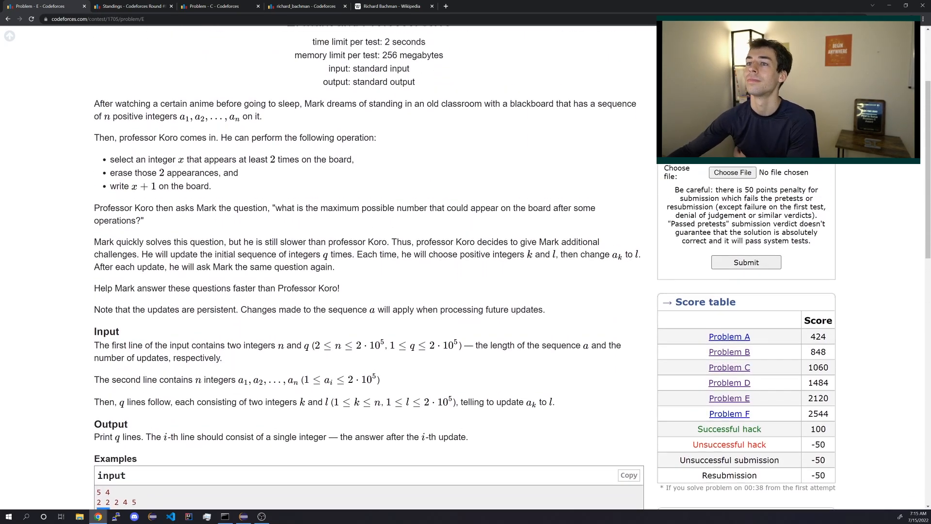
scroll("down", 3)
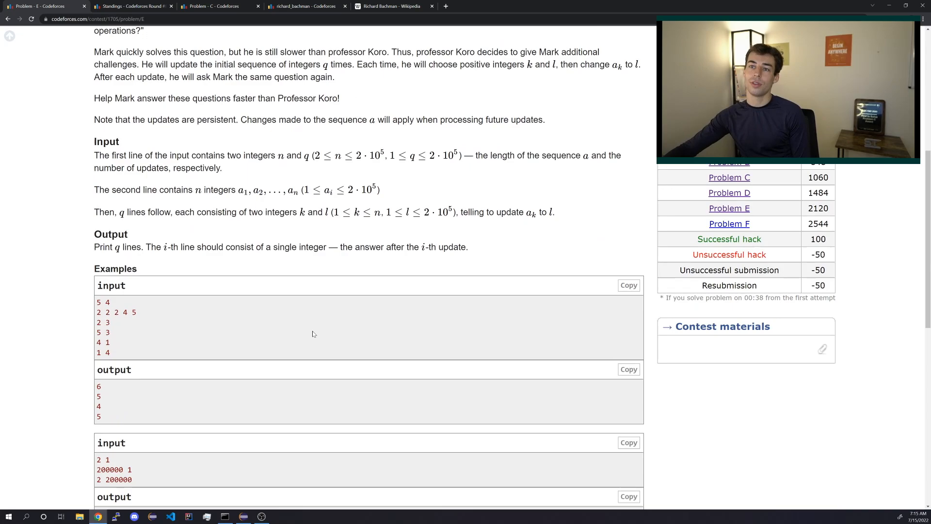
scroll("down", 3)
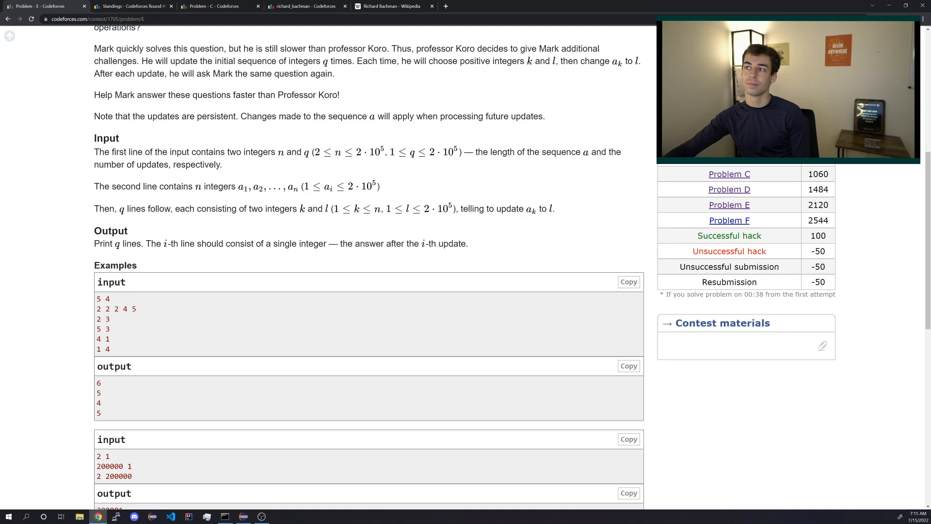
scroll("down", 3)
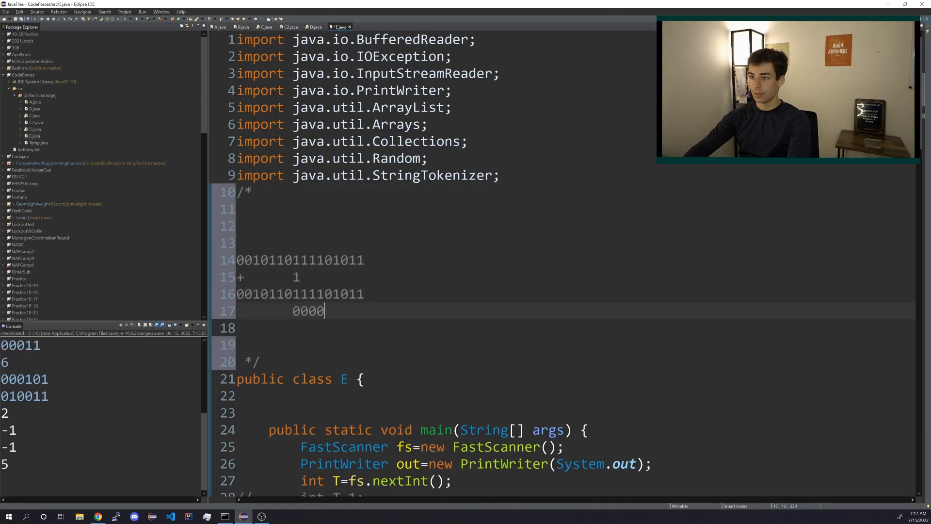
scroll("down", 3)
type("out.println(")
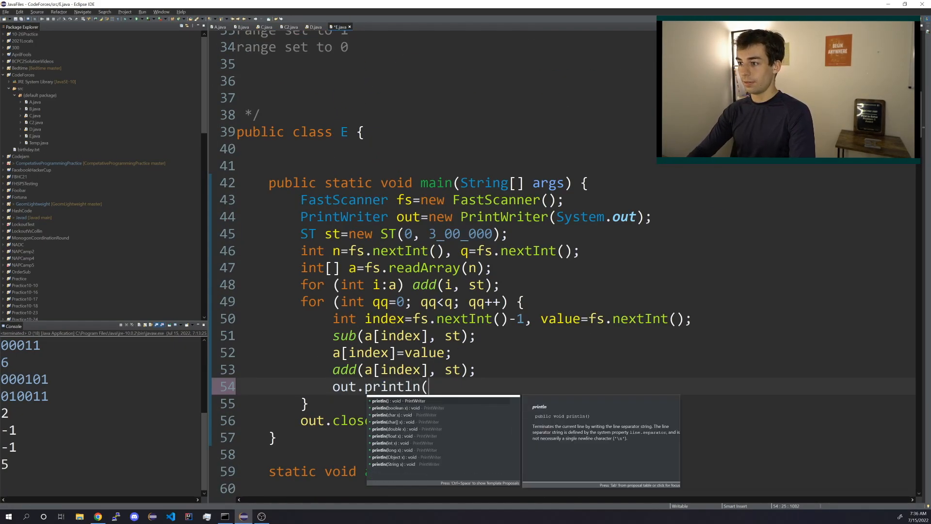
type("st.rightmost1()")
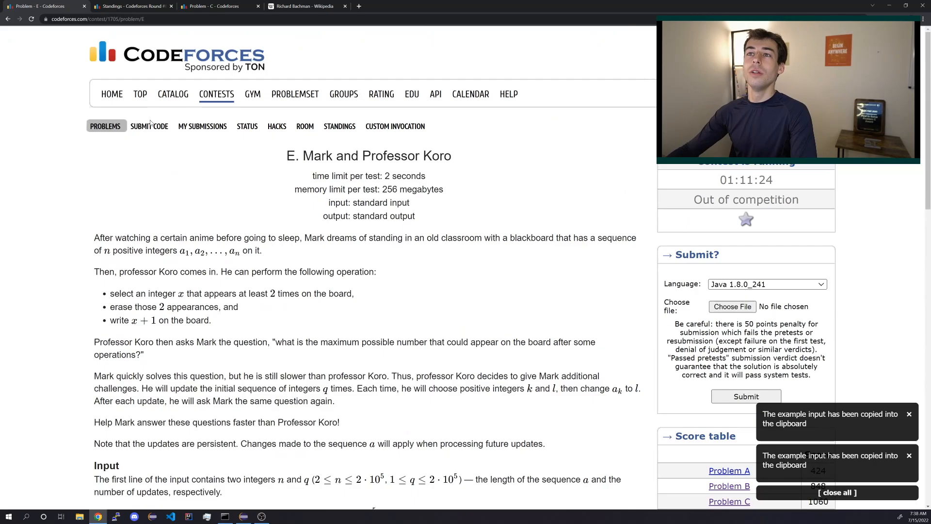
Step: Copy Problem E's example input from the problem page
left_click(148, 126)
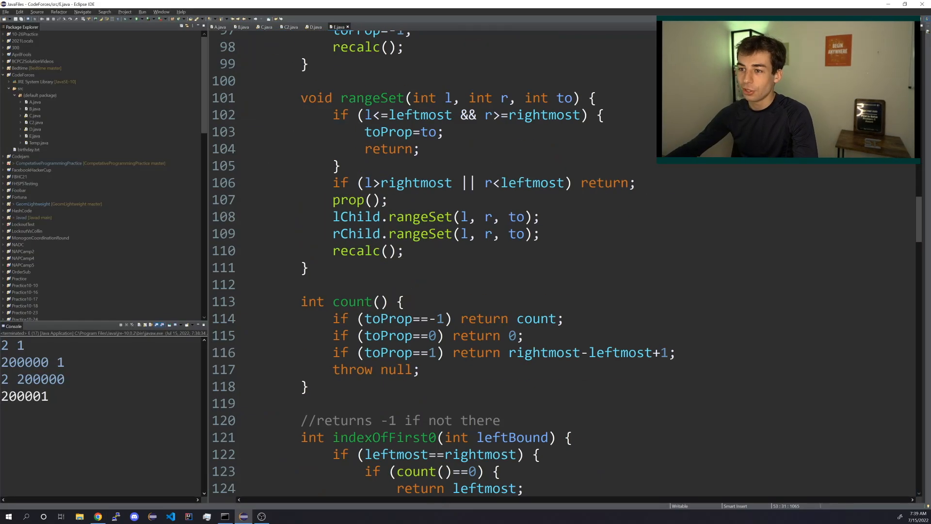
Step: Run E.java on the second example and scroll through the segment tree code
scroll("down", 3)
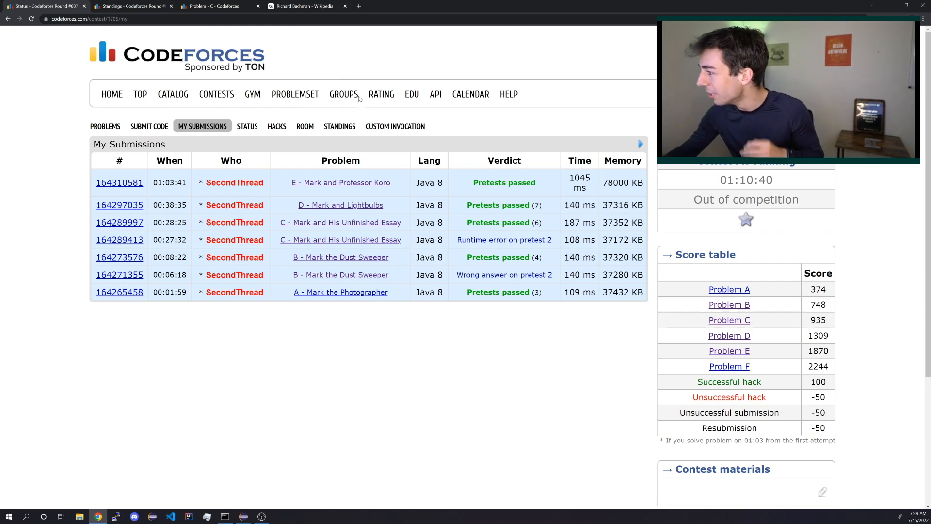
Step: Check that the Problem E submission passed pretests, then go to Standings
left_click(339, 126)
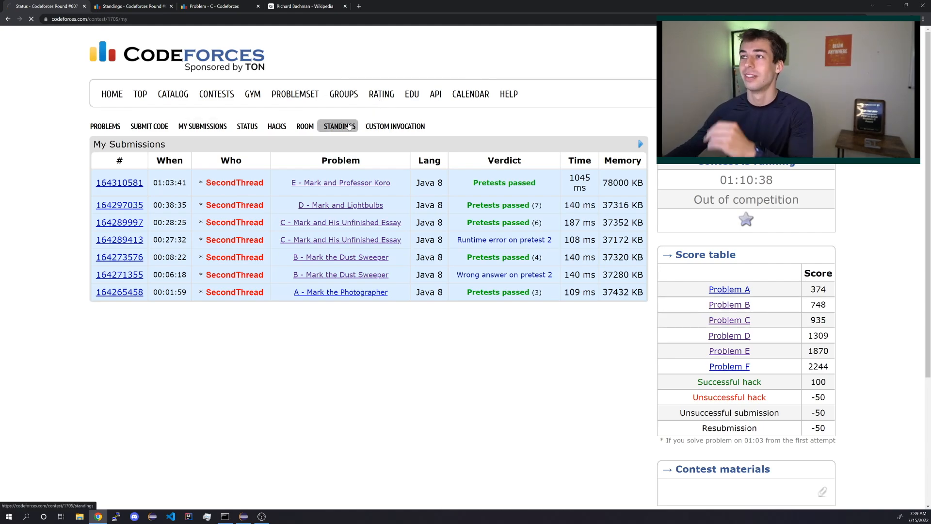
left_click(338, 126)
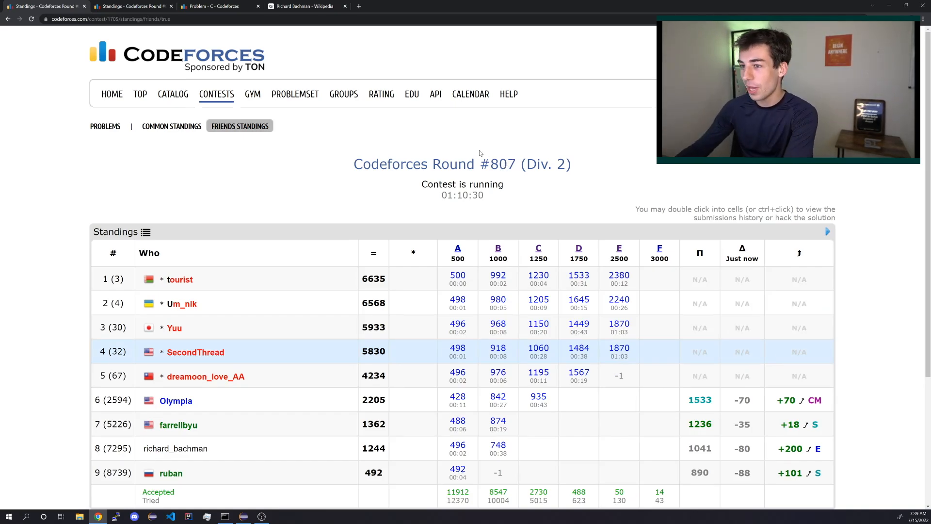
Step: Scroll the Round #807 friends standings table
scroll("down", 3)
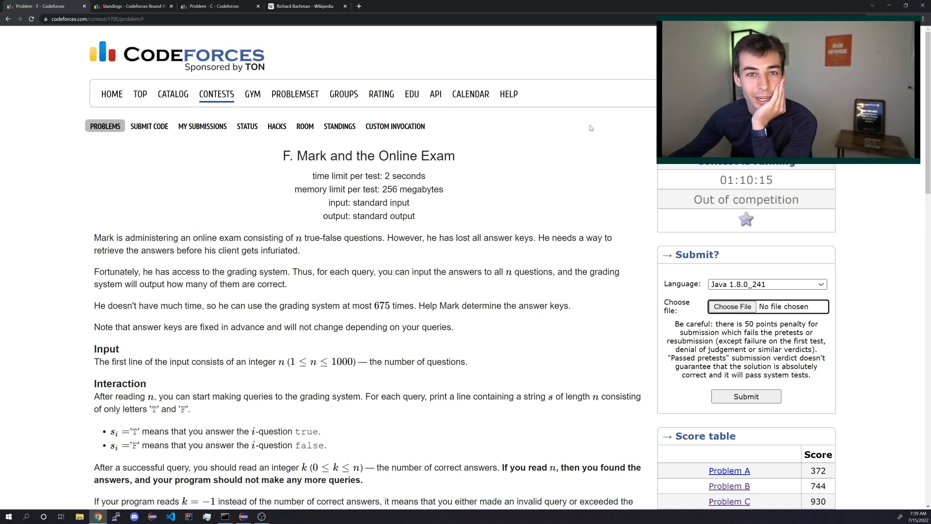
Step: Scroll through Problem F's statement to the interaction rules
scroll("down", 3)
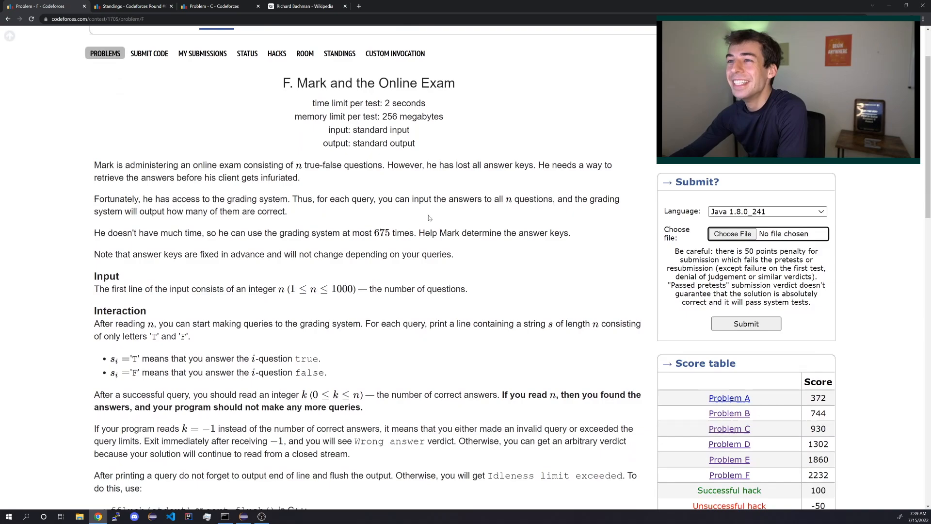